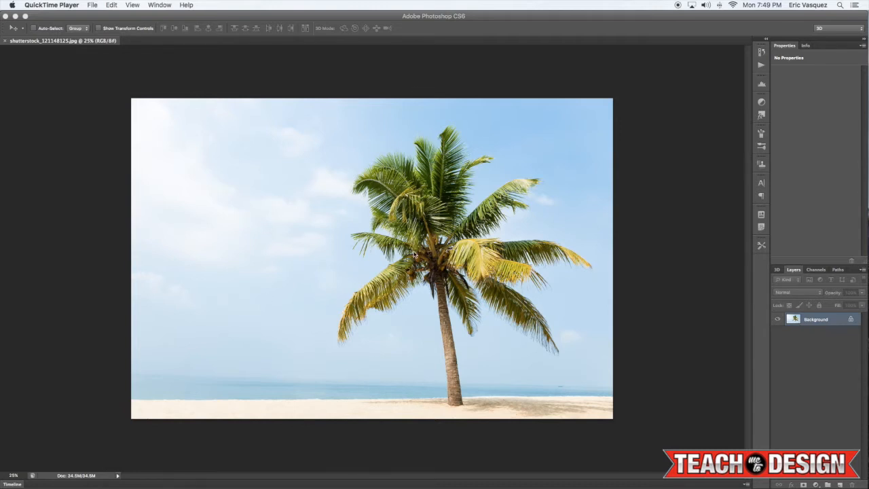
pyautogui.moveTo(608, 315)
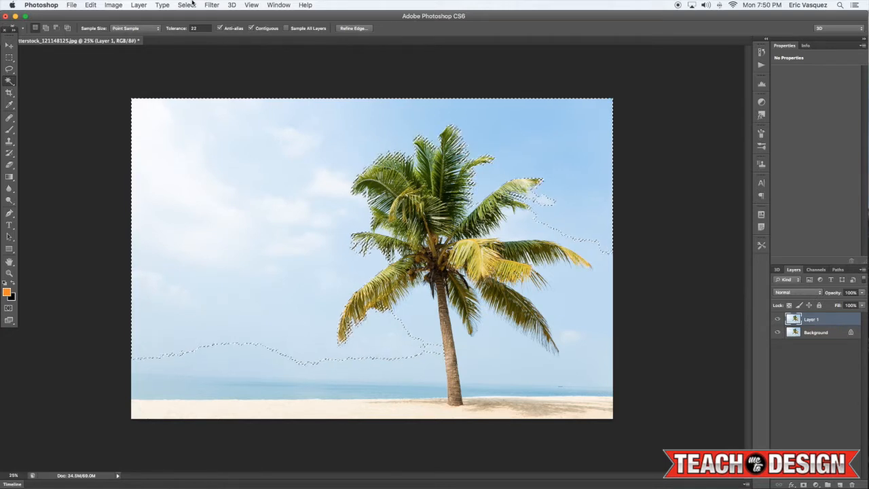
# Extend the Magic Wand sky selection to all matching colours via Select > Similar
pyautogui.click(186, 5)
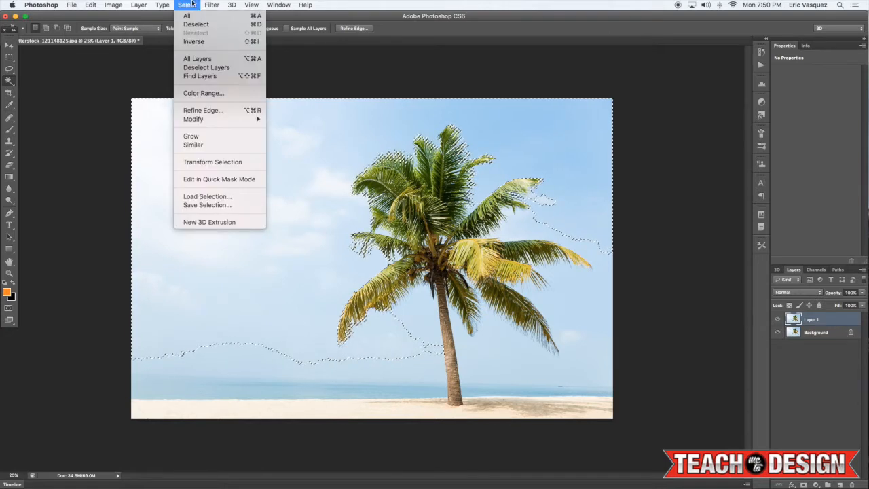
pyautogui.moveTo(192, 144)
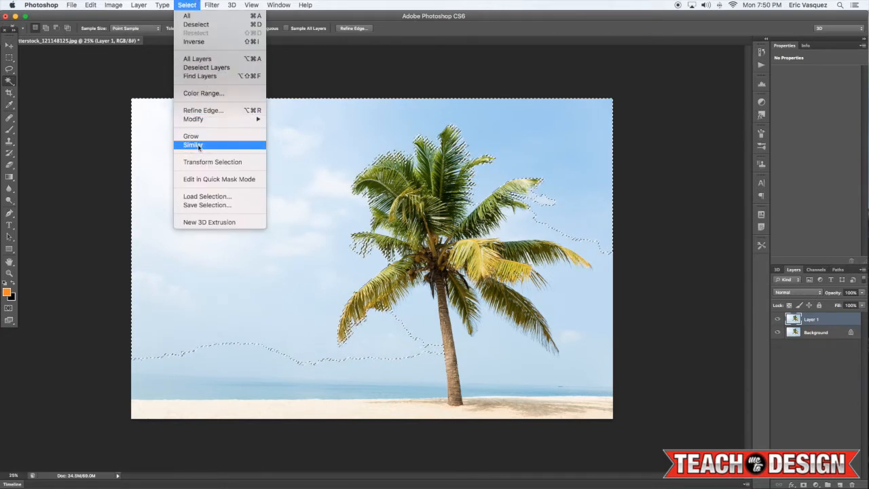
pyautogui.click(192, 144)
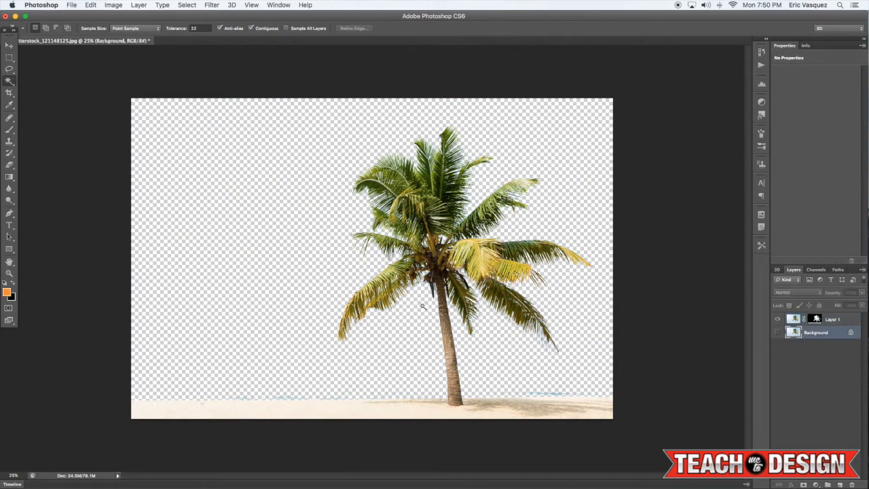
pyautogui.moveTo(285, 281)
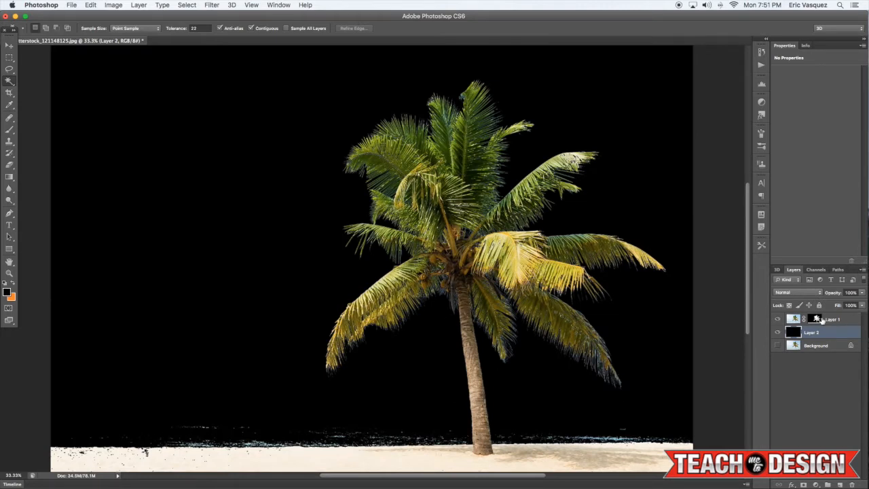
# Bring up the palm layer's mask in the Properties panel for refinement
pyautogui.click(817, 319)
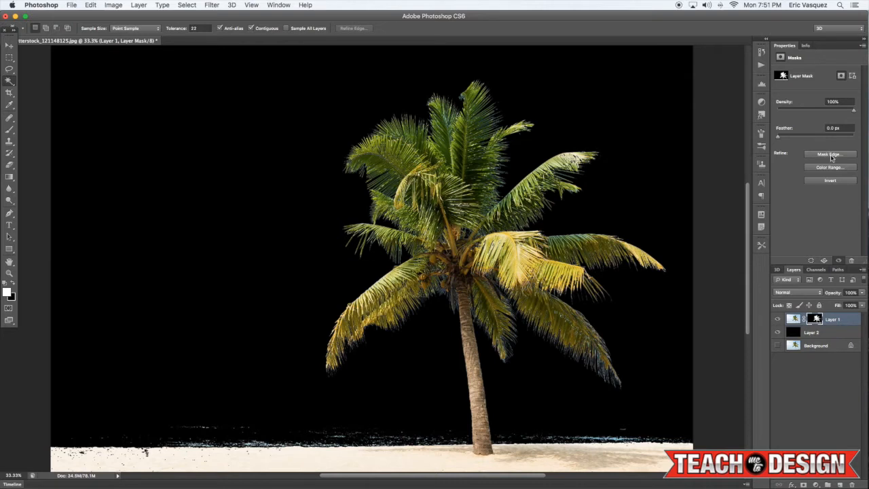
# Enter Mask Edge refinement with Smart Radius edge detection enabled
pyautogui.click(830, 155)
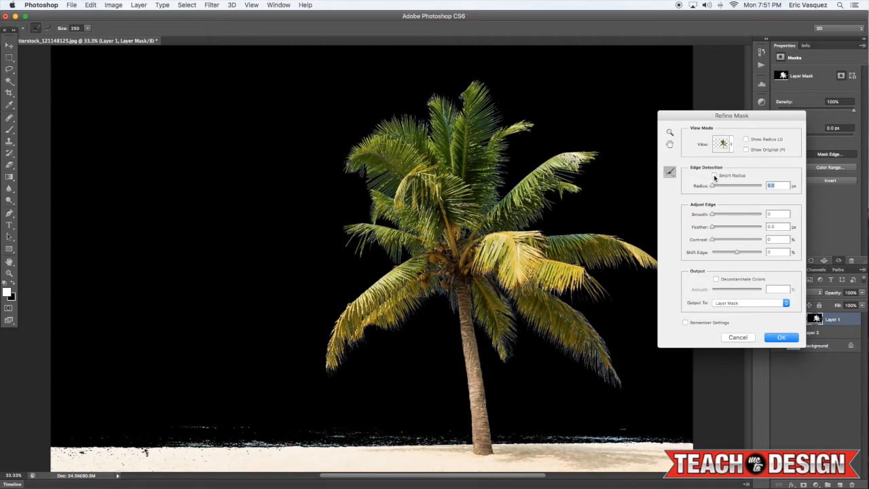
pyautogui.click(714, 175)
pyautogui.write('2.4')
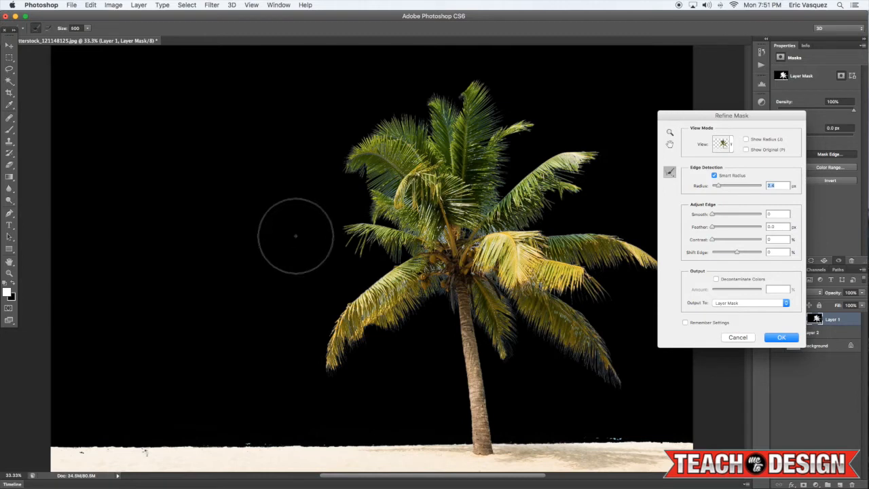
pyautogui.moveTo(554, 213)
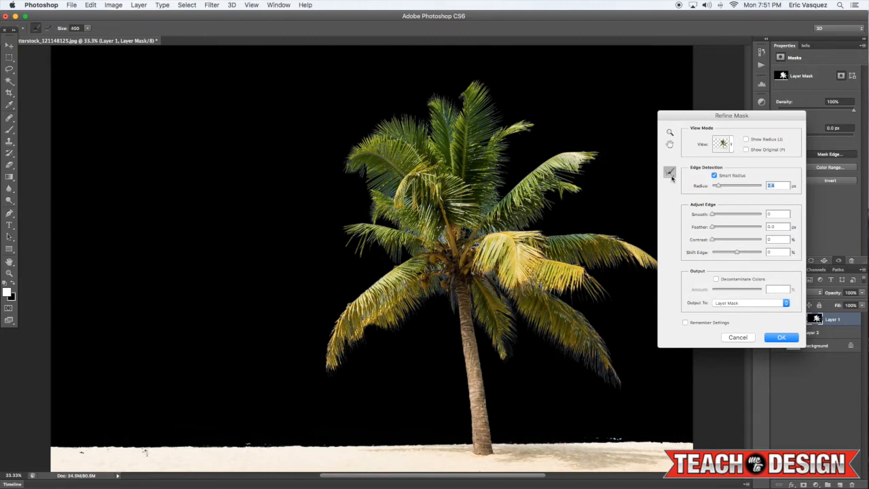
pyautogui.moveTo(671, 172)
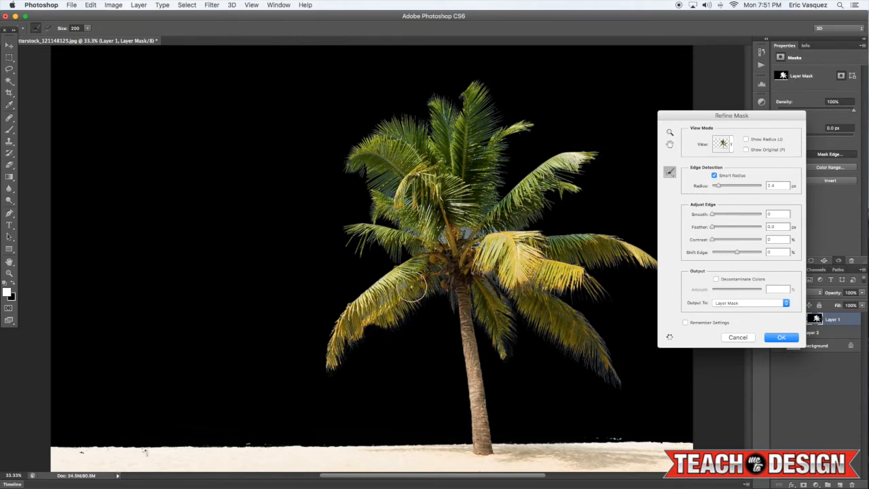
# Paint the Refine Radius tool along the lower and treetop frond edges
pyautogui.moveTo(418, 292); pyautogui.dragTo(408, 237)
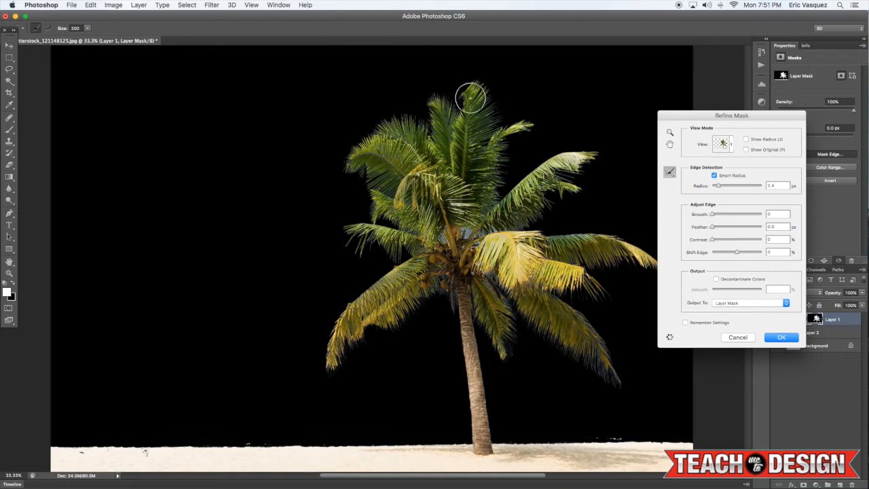
pyautogui.moveTo(473, 98); pyautogui.dragTo(543, 125)
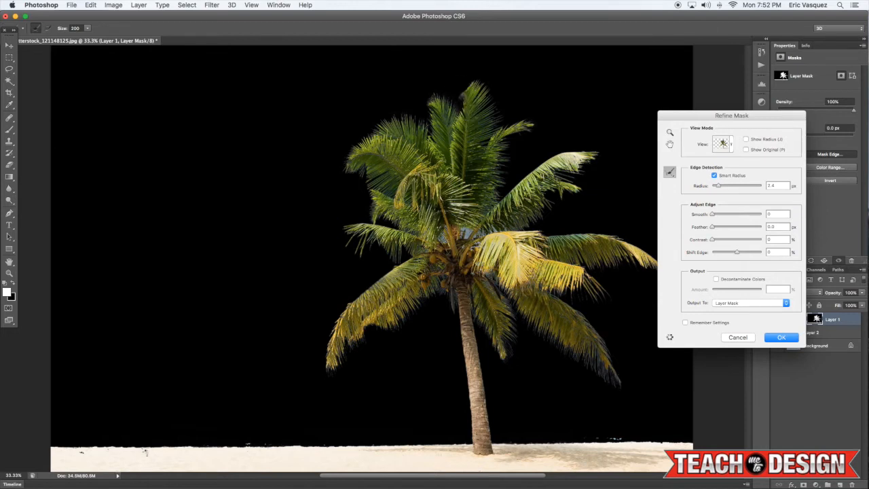
pyautogui.moveTo(445, 224); pyautogui.dragTo(346, 237)
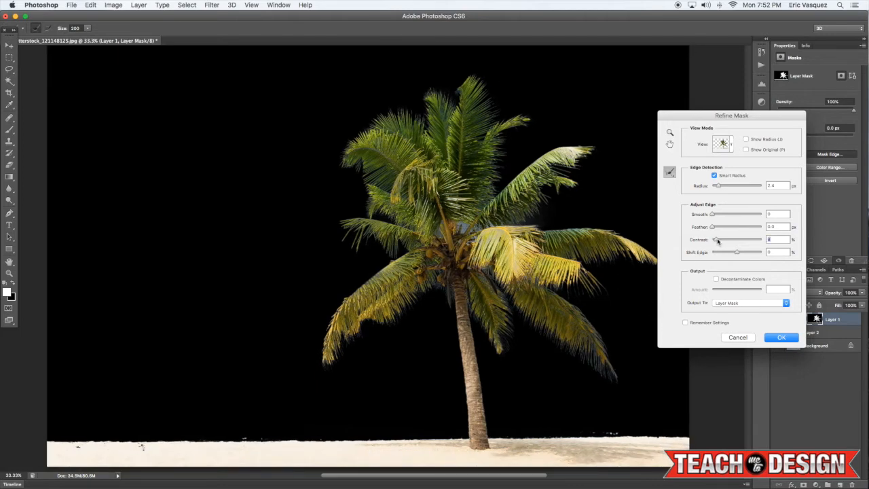
# Raise the mask edge Contrast, adjust the edge sliders and apply the refined mask
pyautogui.moveTo(716, 239); pyautogui.dragTo(726, 239)
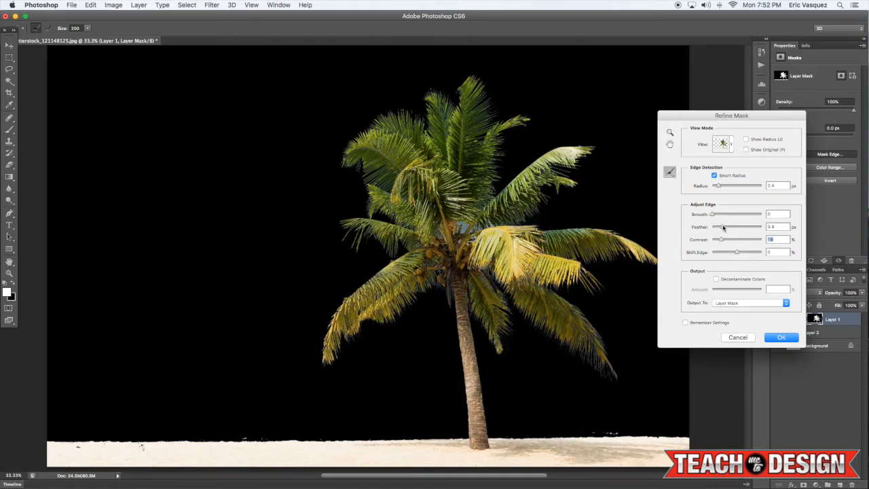
pyautogui.moveTo(723, 226); pyautogui.dragTo(714, 227)
pyautogui.write('0')
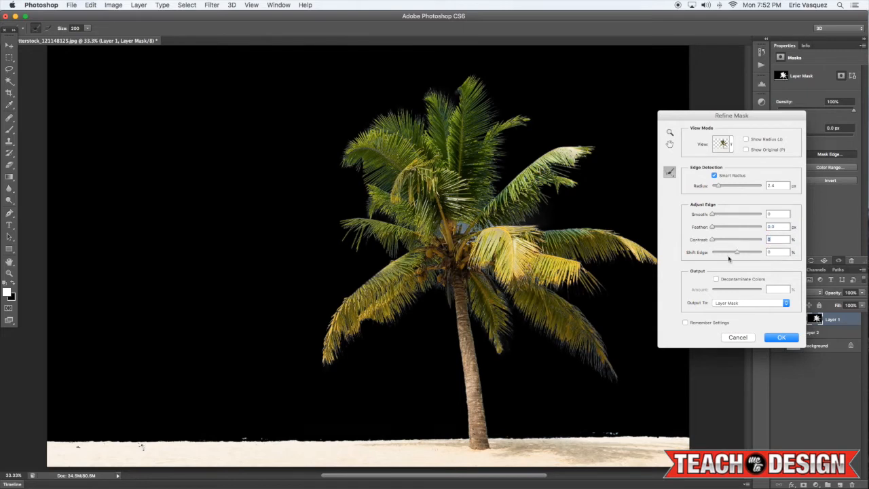
pyautogui.moveTo(560, 407)
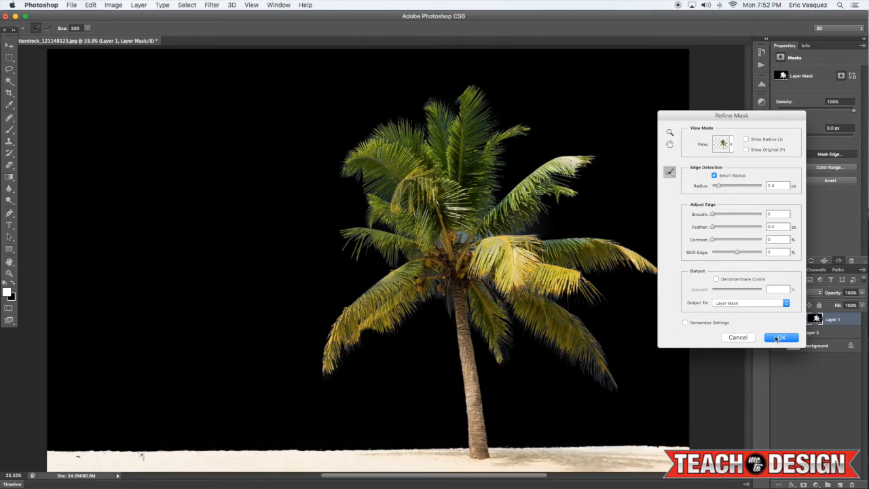
pyautogui.click(781, 337)
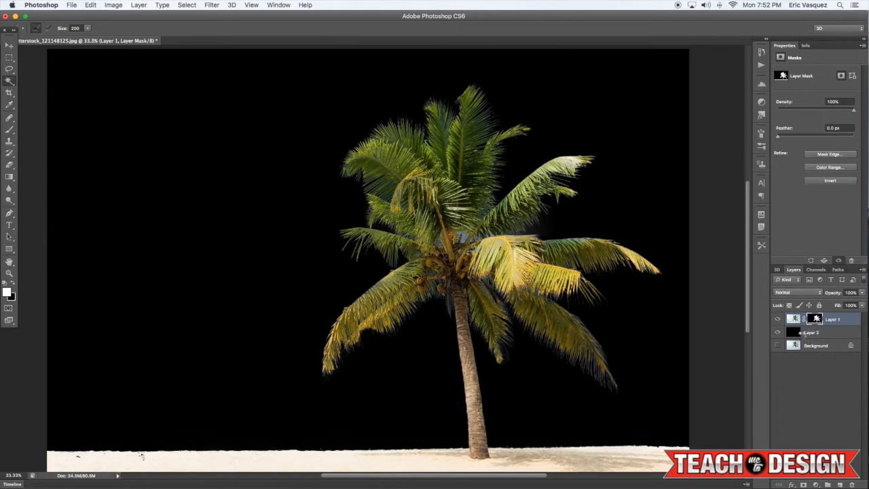
# Place the blue-sky palm photo into the document as a new layer
pyautogui.click(812, 331)
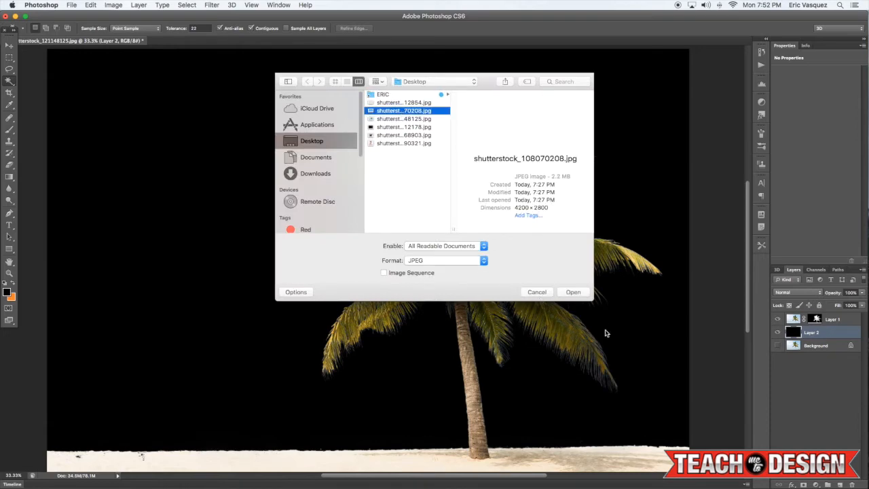
pyautogui.click(573, 291)
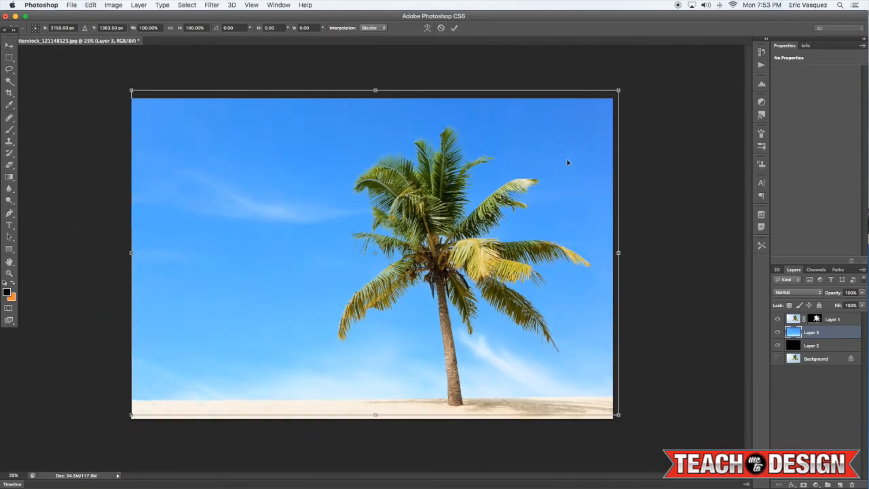
# Free-transform the sky layer so its right edge covers the black strip to the canvas edge
pyautogui.moveTo(617, 252); pyautogui.dragTo(307, 264)
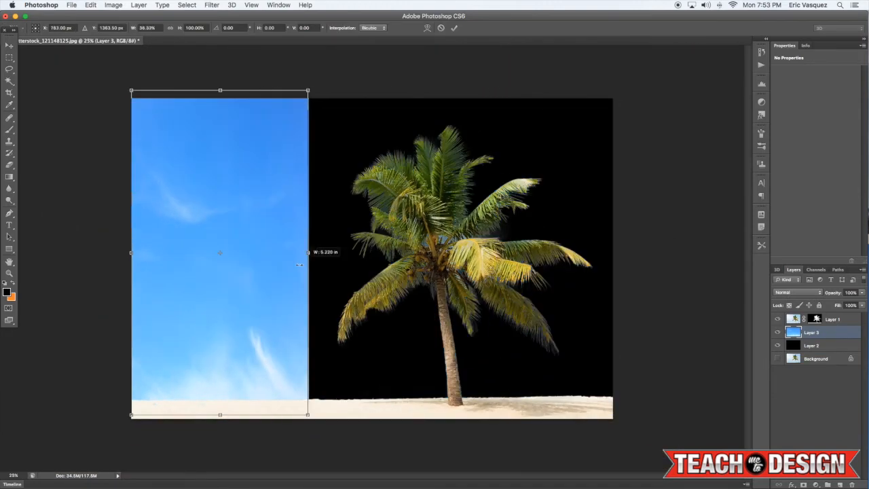
pyautogui.moveTo(307, 253); pyautogui.dragTo(385, 252)
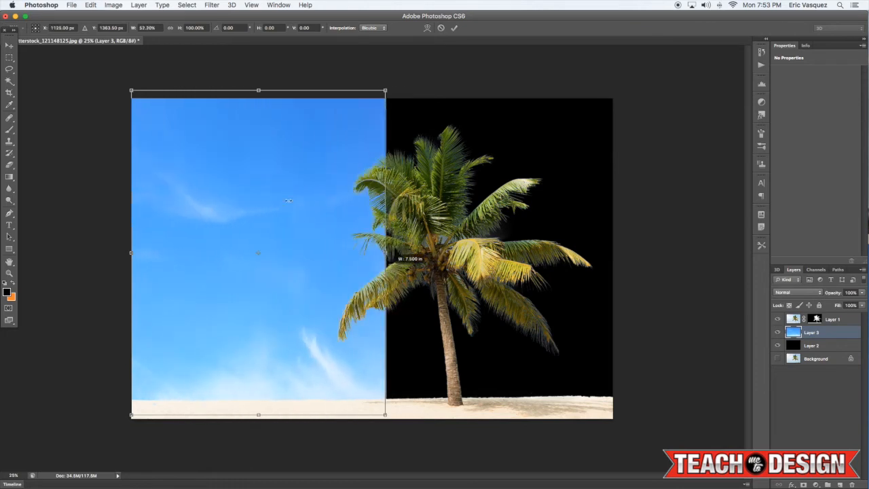
pyautogui.moveTo(386, 253); pyautogui.dragTo(618, 256)
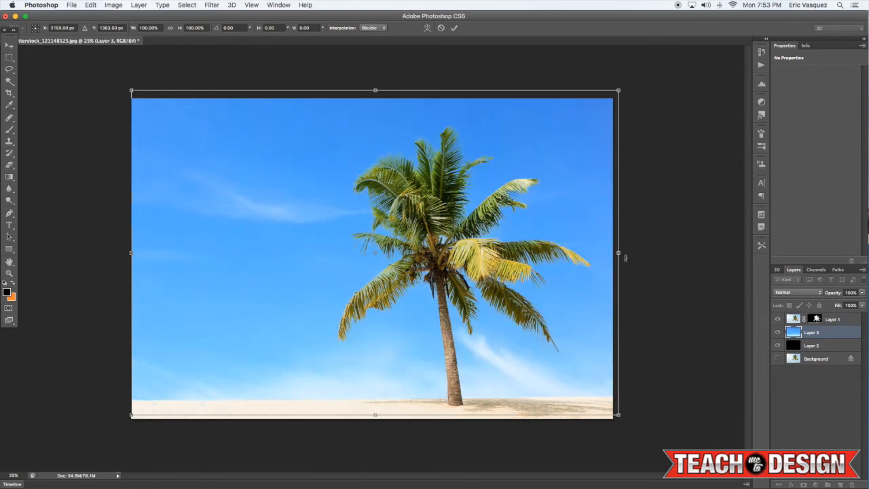
pyautogui.moveTo(618, 255); pyautogui.dragTo(534, 255)
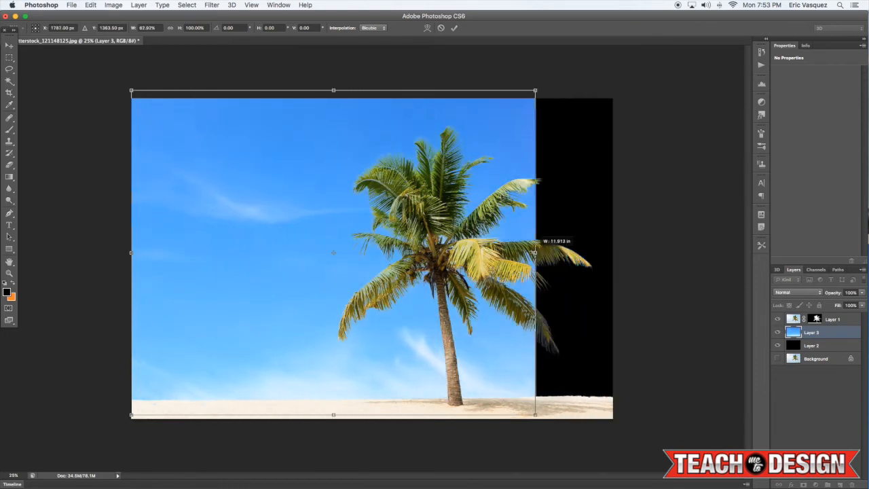
pyautogui.moveTo(535, 253); pyautogui.dragTo(618, 253)
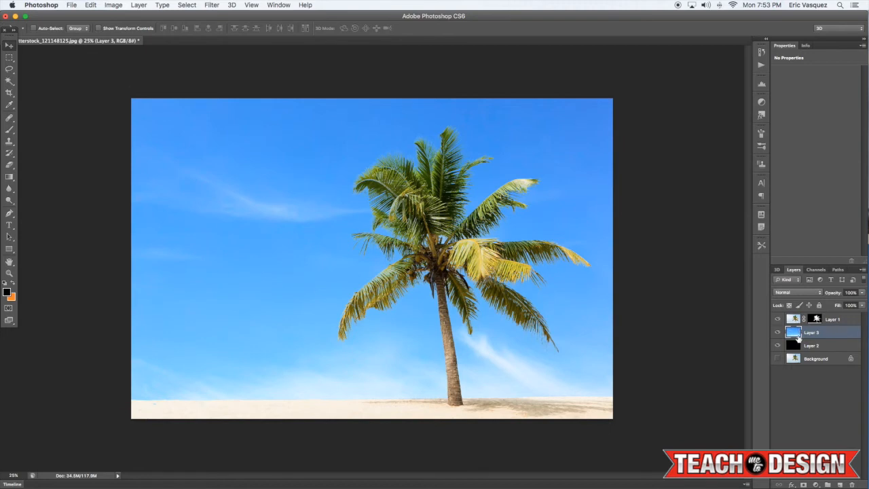
pyautogui.moveTo(828, 348)
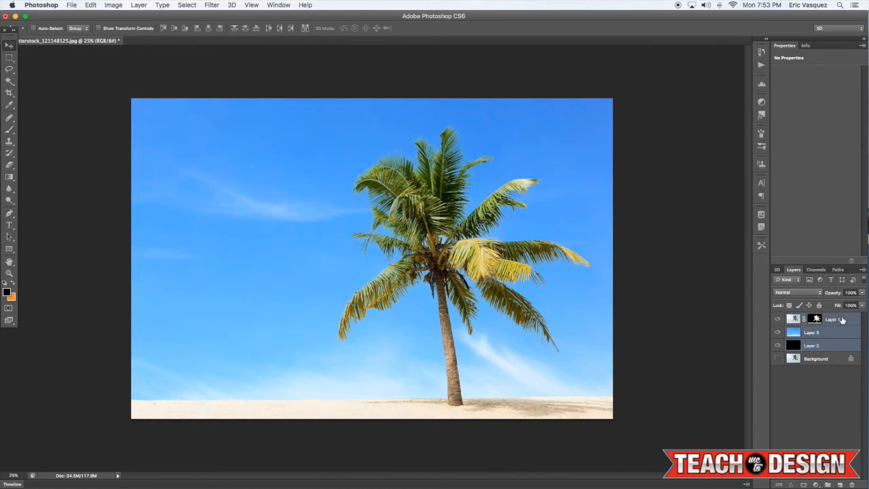
pyautogui.moveTo(831, 319)
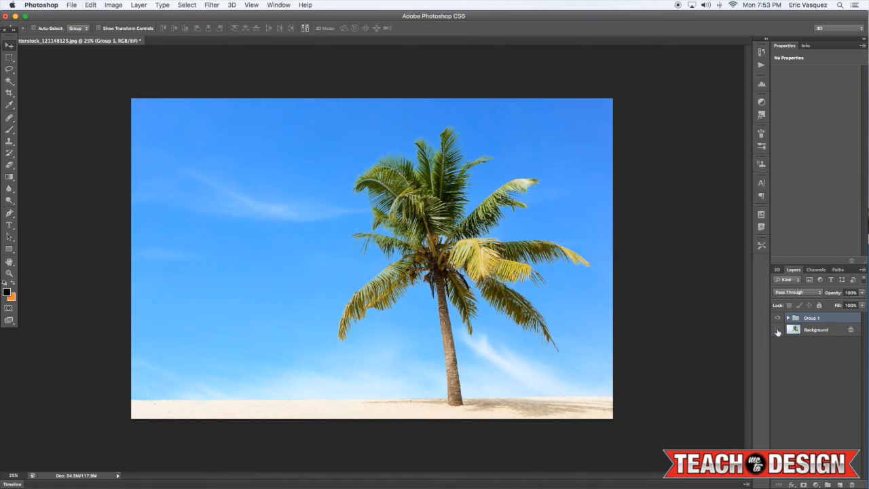
# Select the palm, sky and black layers and combine them into Group 1
pyautogui.click(816, 329)
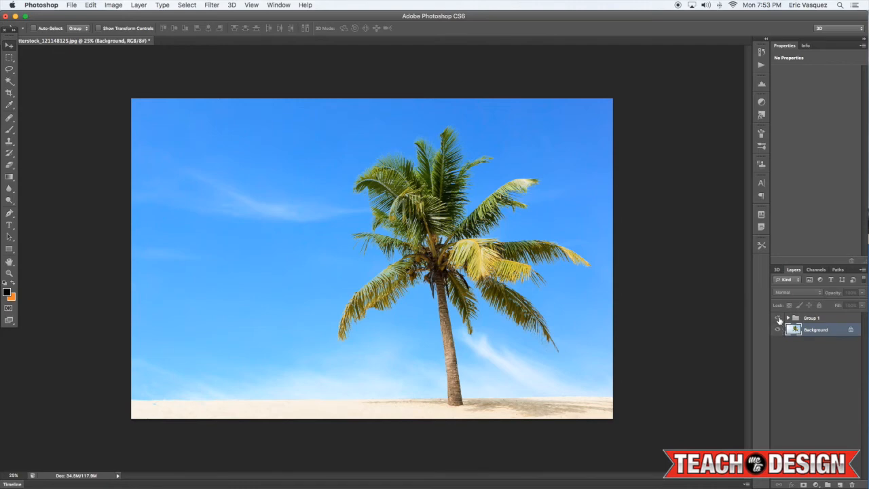
pyautogui.click(777, 330)
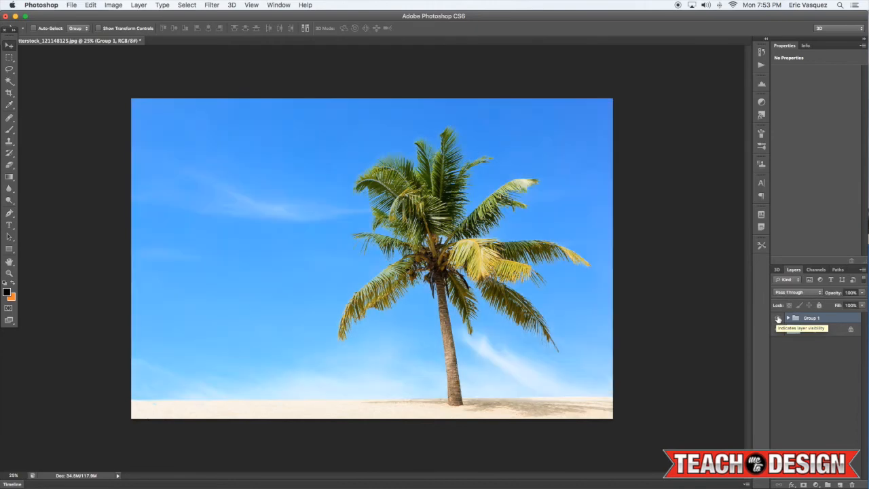
pyautogui.click(812, 330)
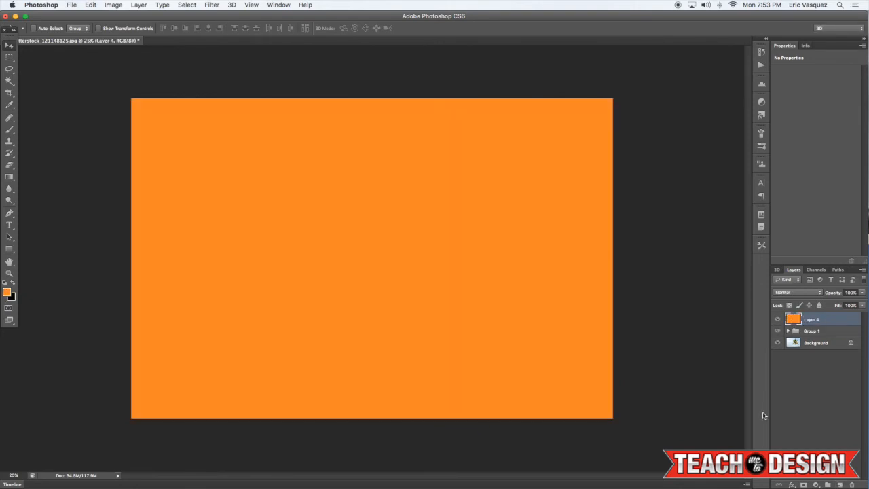
# Set the orange layer to Hard Light at reduced opacity and move it into Group 1
pyautogui.click(798, 292)
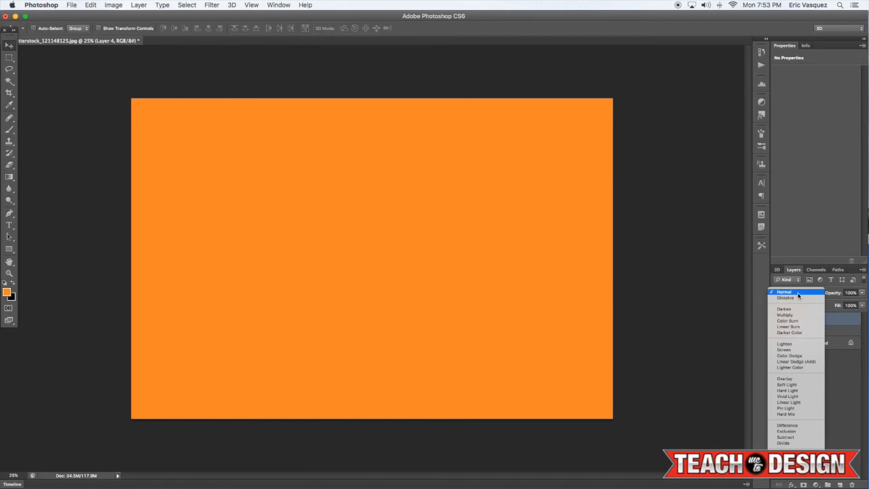
pyautogui.click(794, 291)
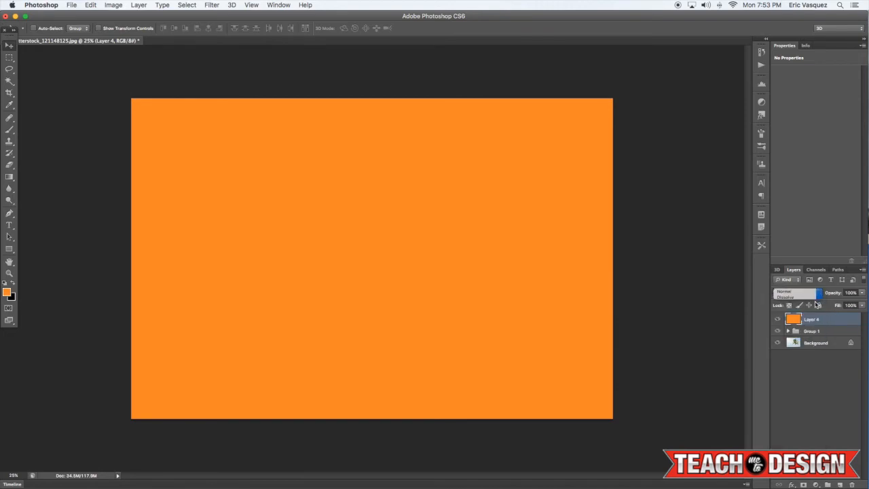
pyautogui.click(798, 292)
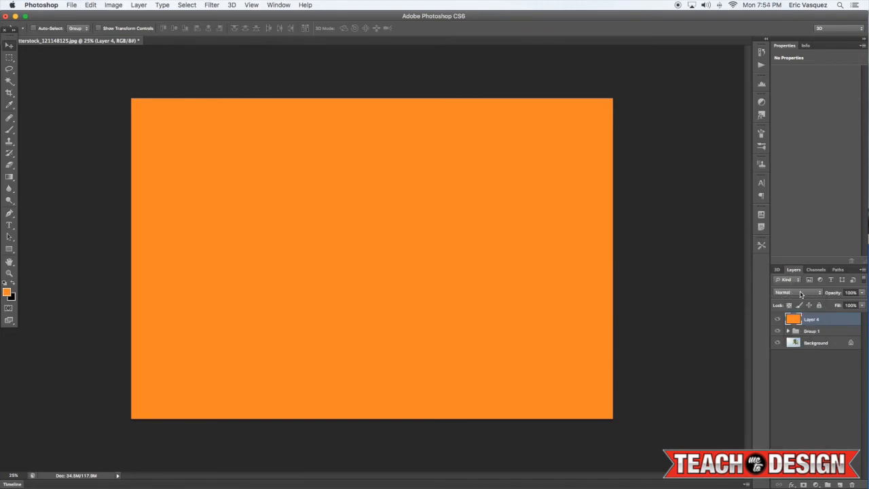
pyautogui.click(798, 292)
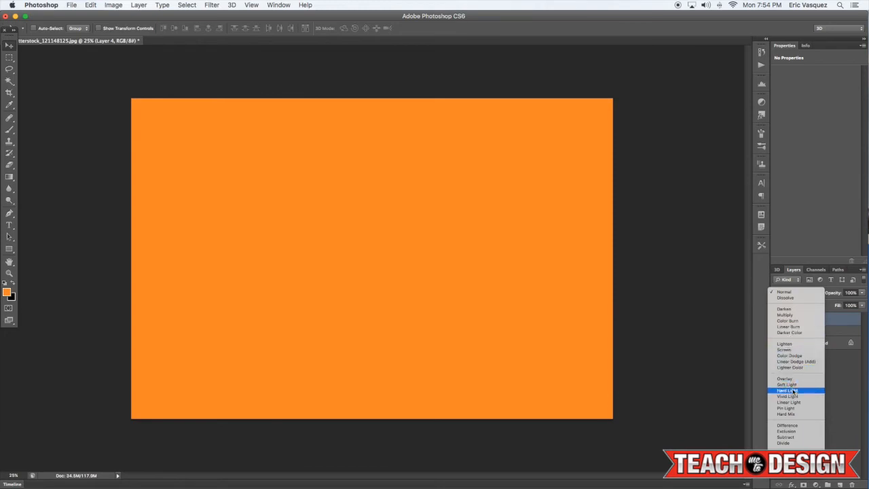
pyautogui.click(787, 391)
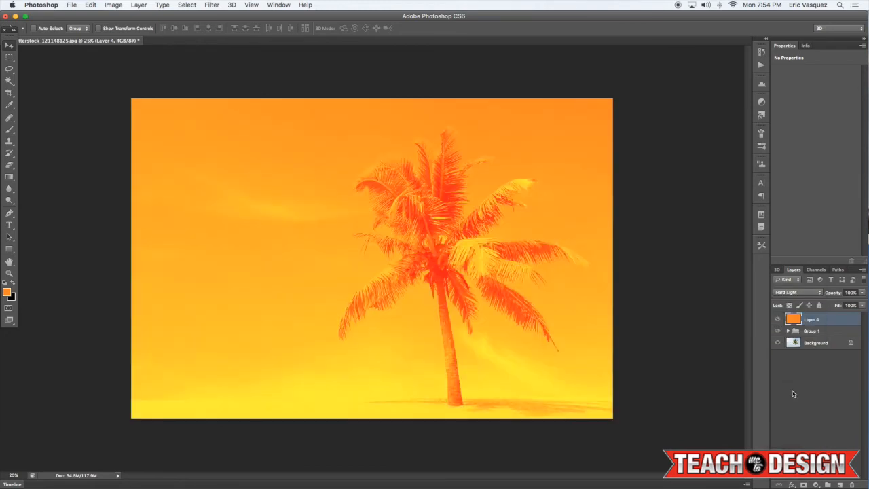
pyautogui.click(850, 293)
pyautogui.write('50')
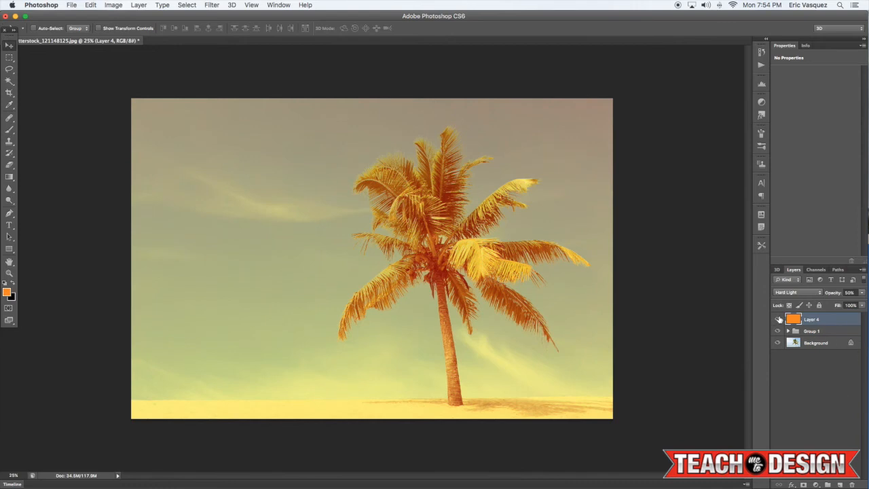
pyautogui.moveTo(798, 331)
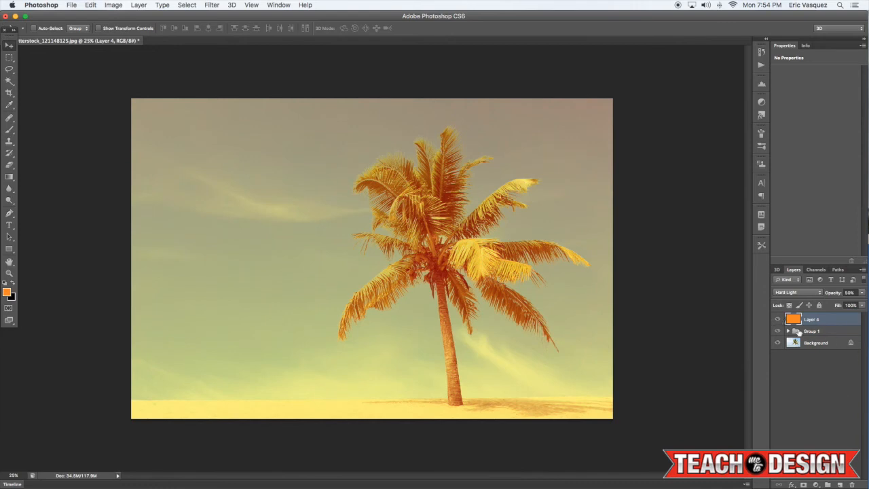
pyautogui.click(788, 332)
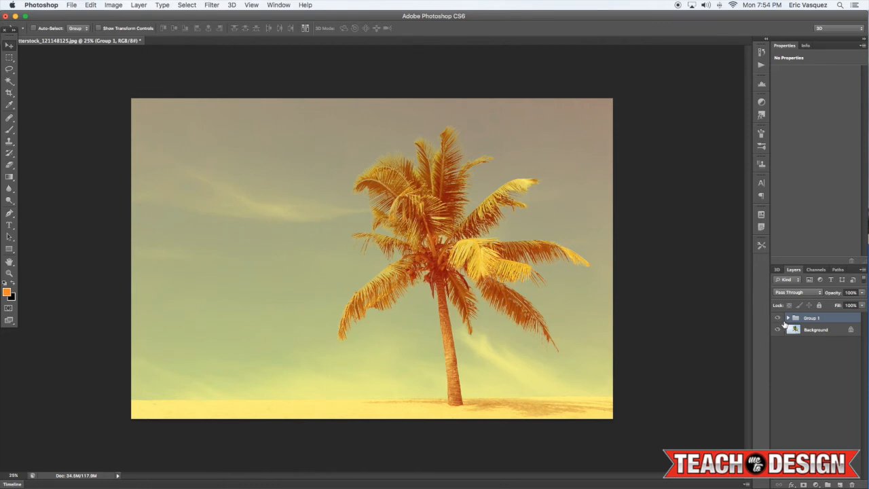
pyautogui.moveTo(778, 318)
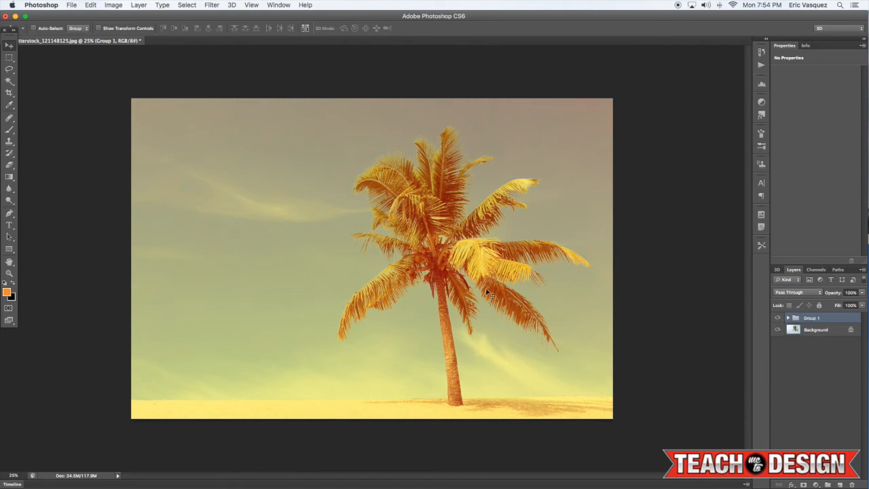
pyautogui.moveTo(504, 277)
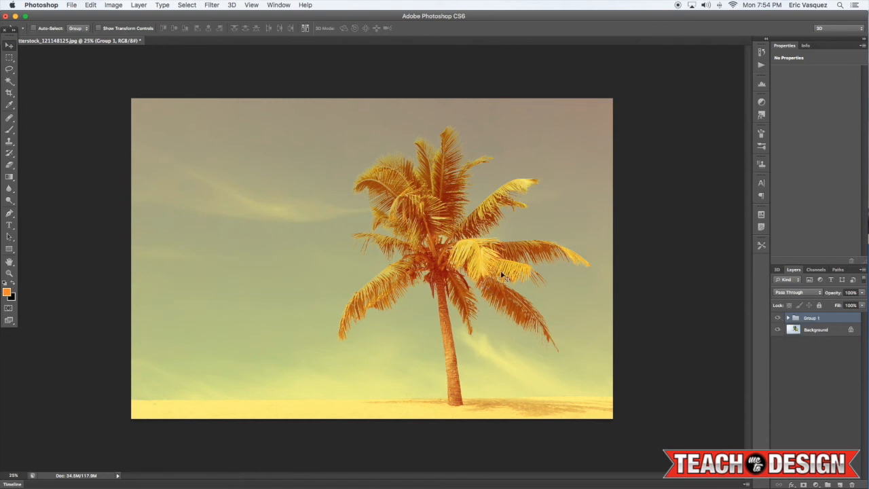
pyautogui.moveTo(767, 318)
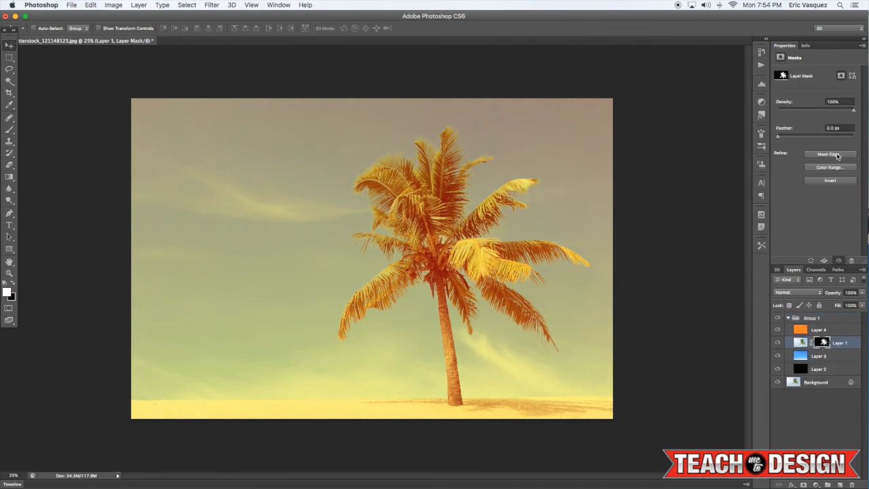
pyautogui.moveTo(830, 155)
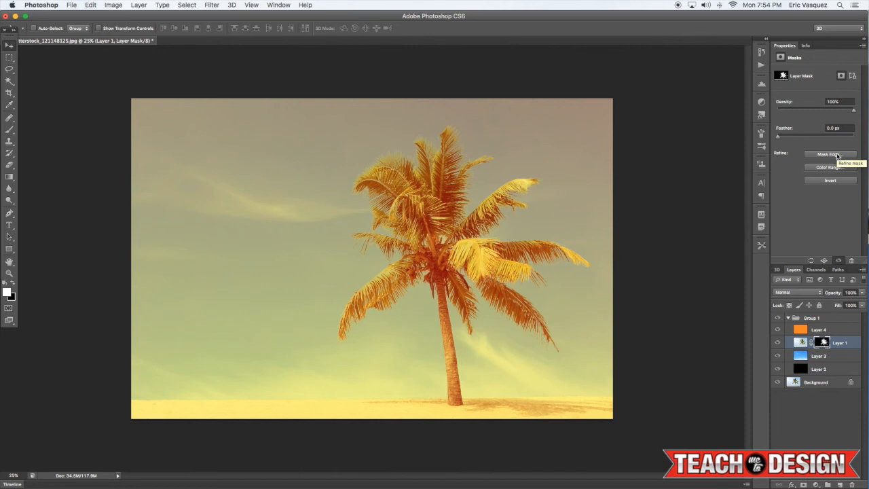
# Revisit the palm mask's Mask Edge dialog and cancel it without changes
pyautogui.click(830, 154)
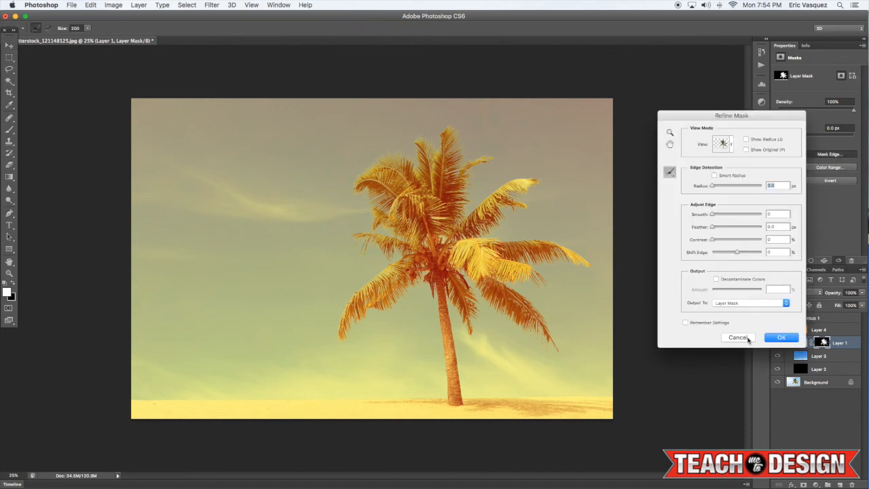
pyautogui.click(782, 337)
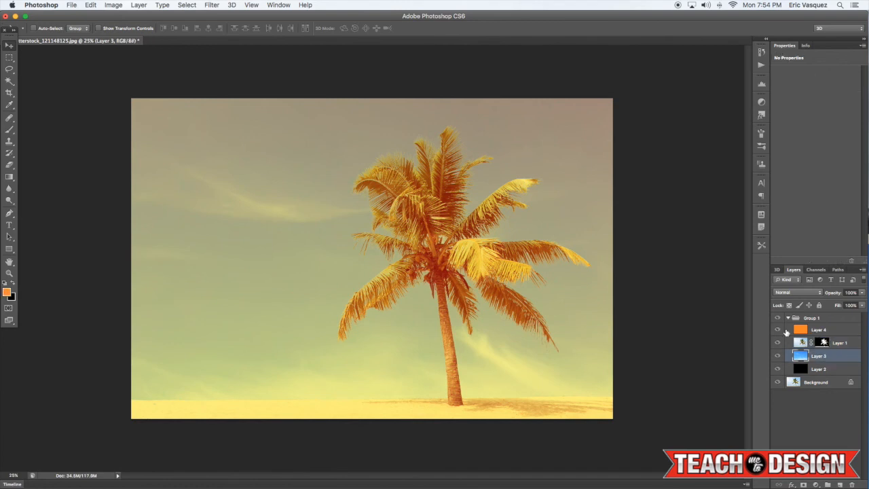
pyautogui.click(788, 317)
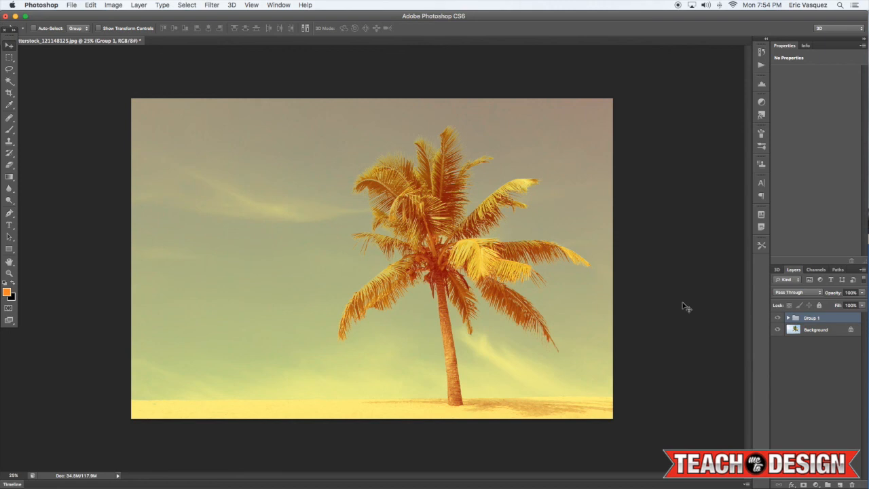
pyautogui.moveTo(672, 294)
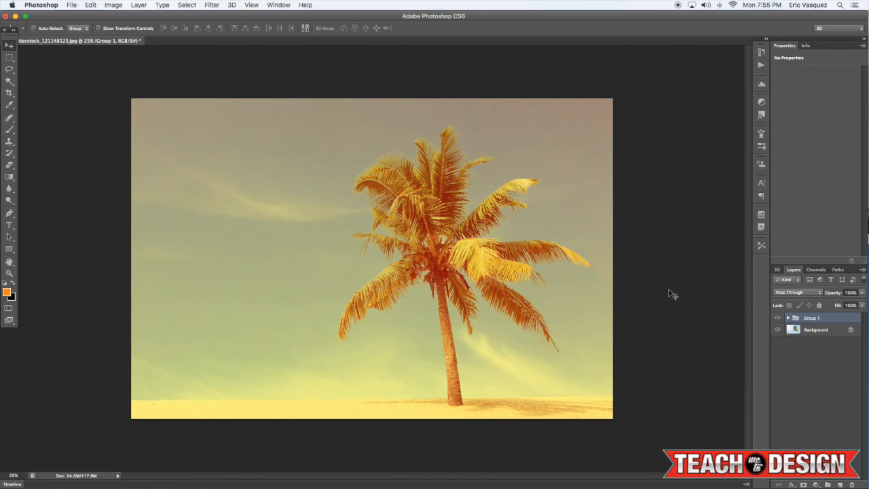